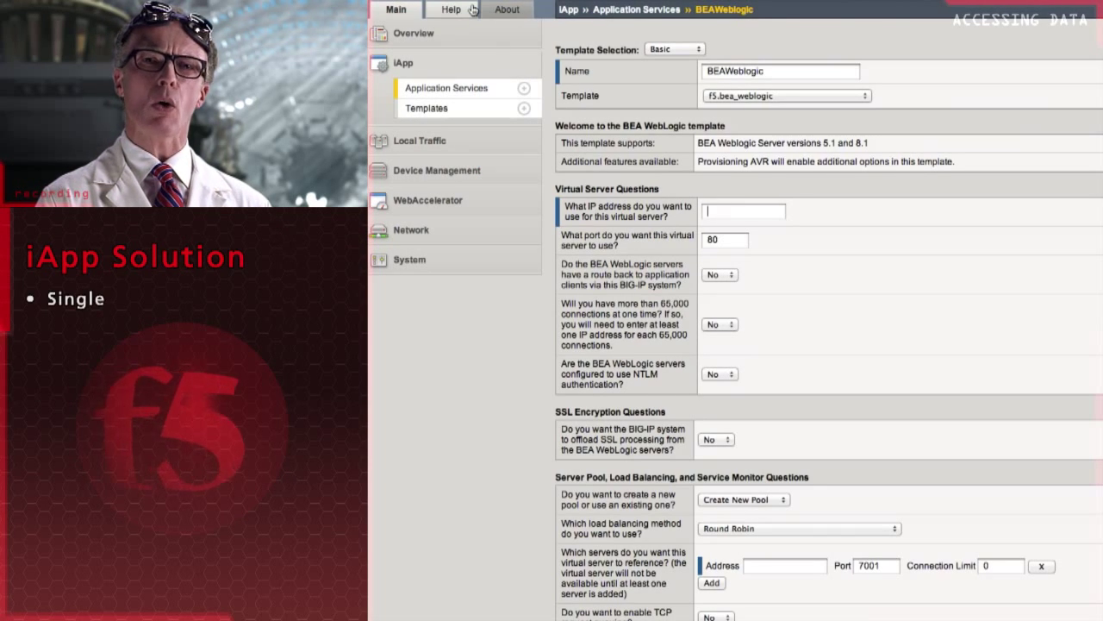
Step: Name the Exchange 2010 service 'Exchange West', answer Yes to over 65,000 connections, and enter a SNAT address
click(450, 10)
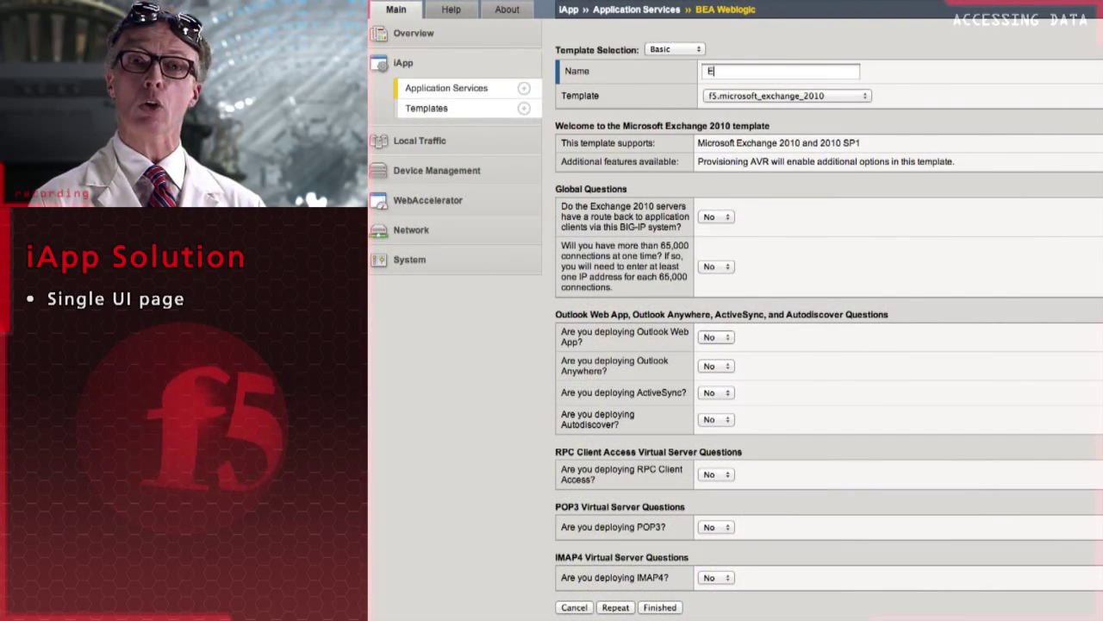
text(Exchange West)
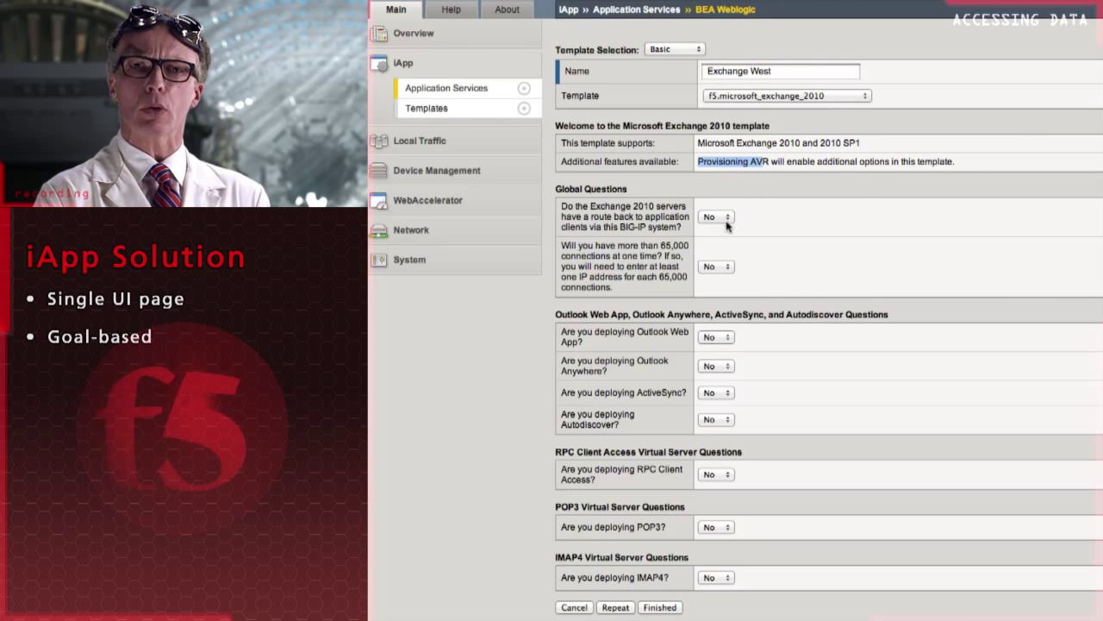
click(715, 265)
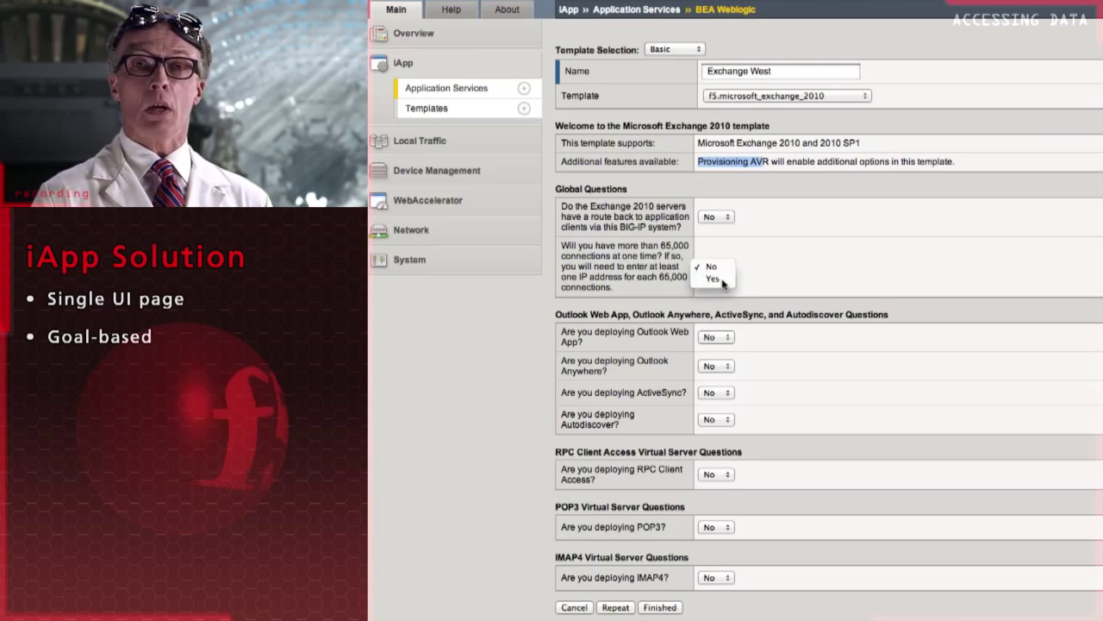
click(713, 278)
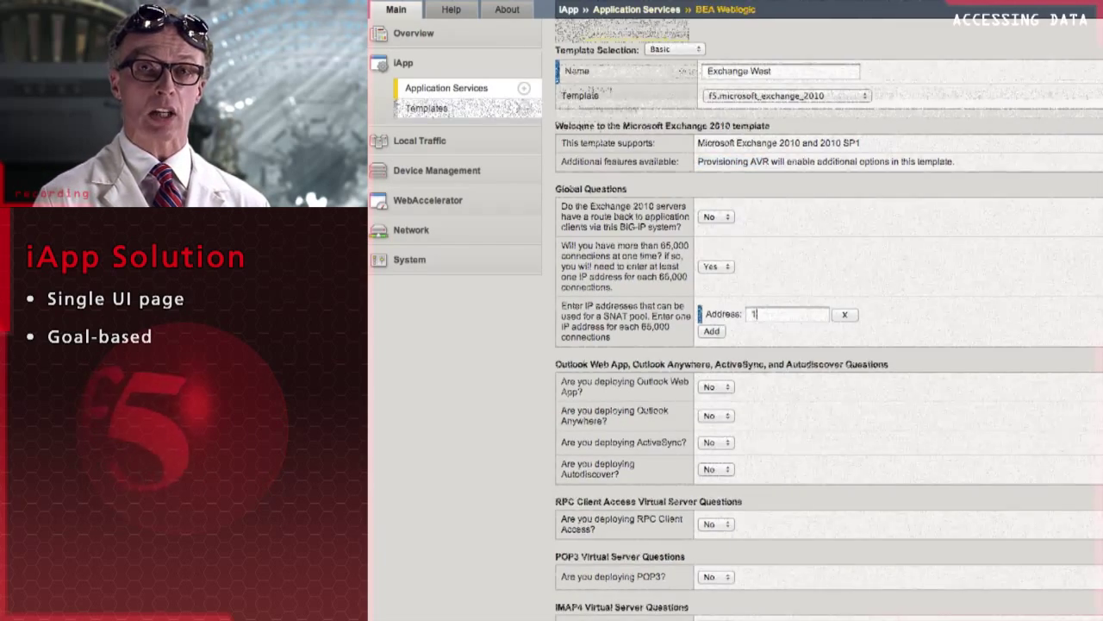
click(426, 108)
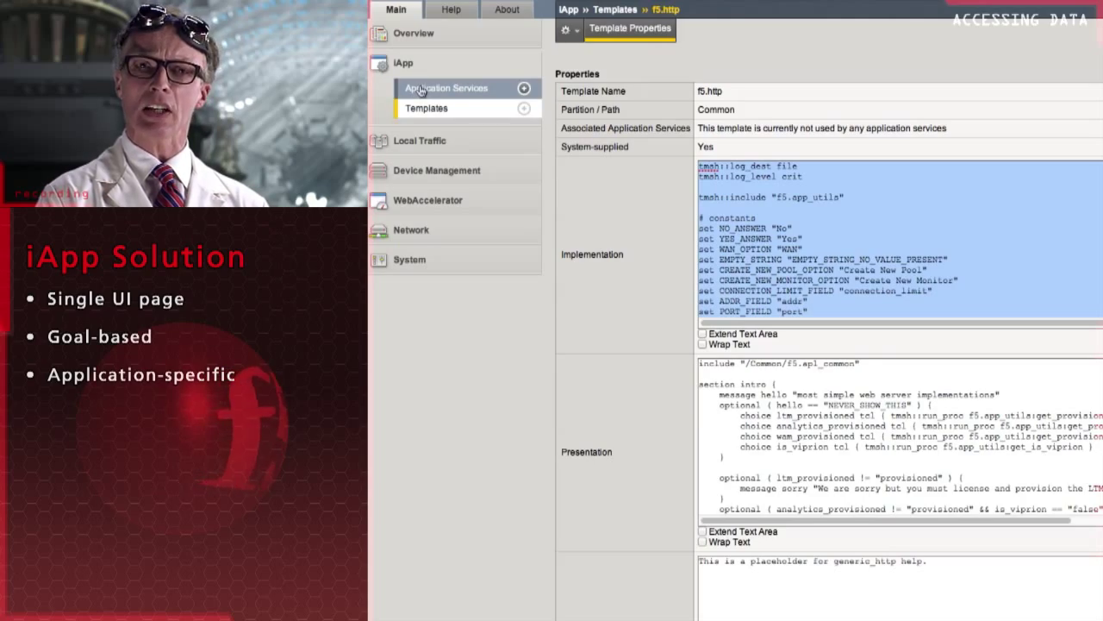
Step: Open the ExchangeWest application service with inline help shown for its questions
click(446, 87)
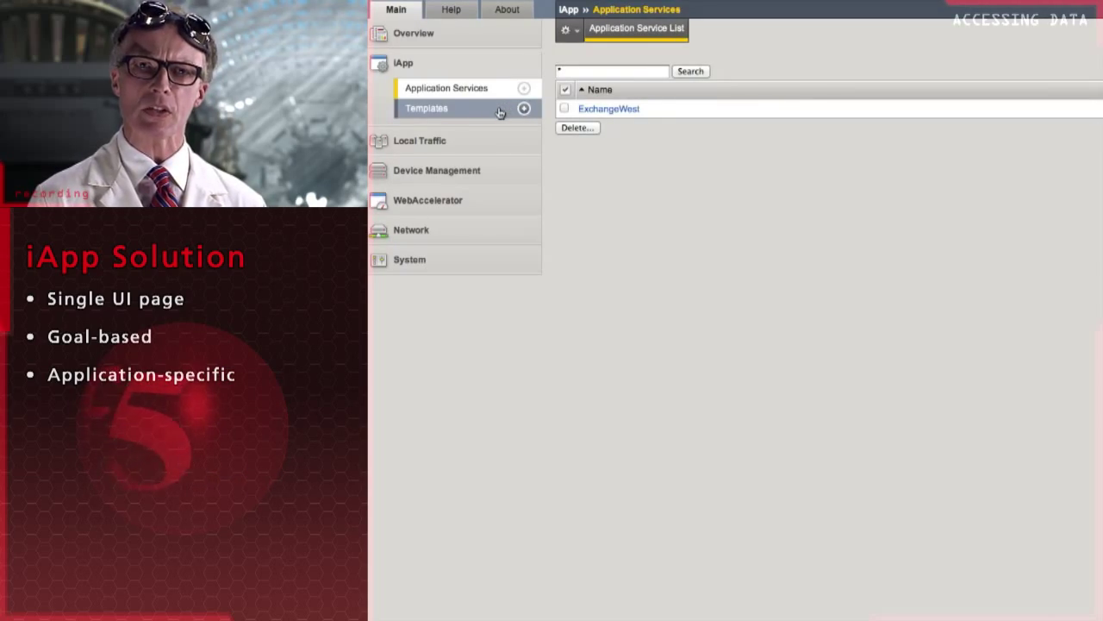
click(609, 107)
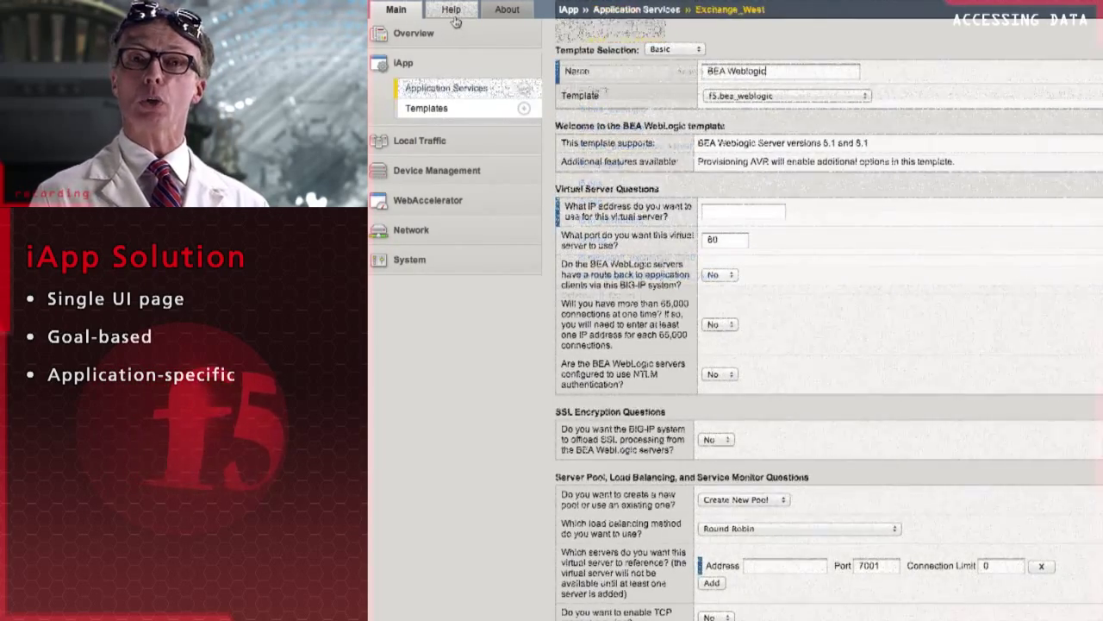
click(451, 9)
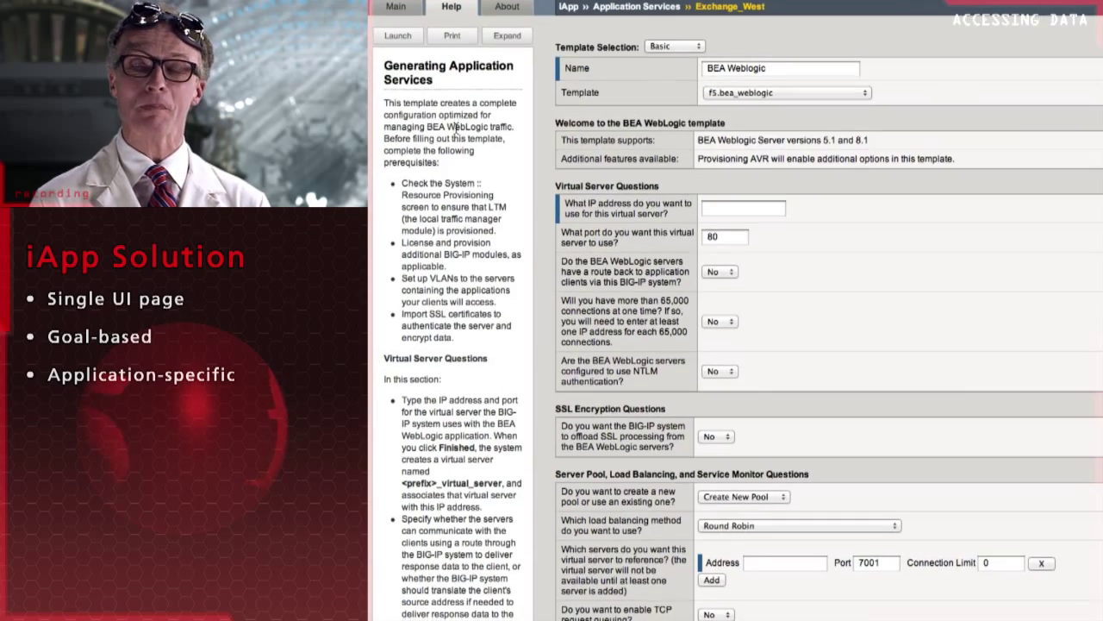
Step: Answer Yes to using NTLM authentication further down the form
scroll(down, 3)
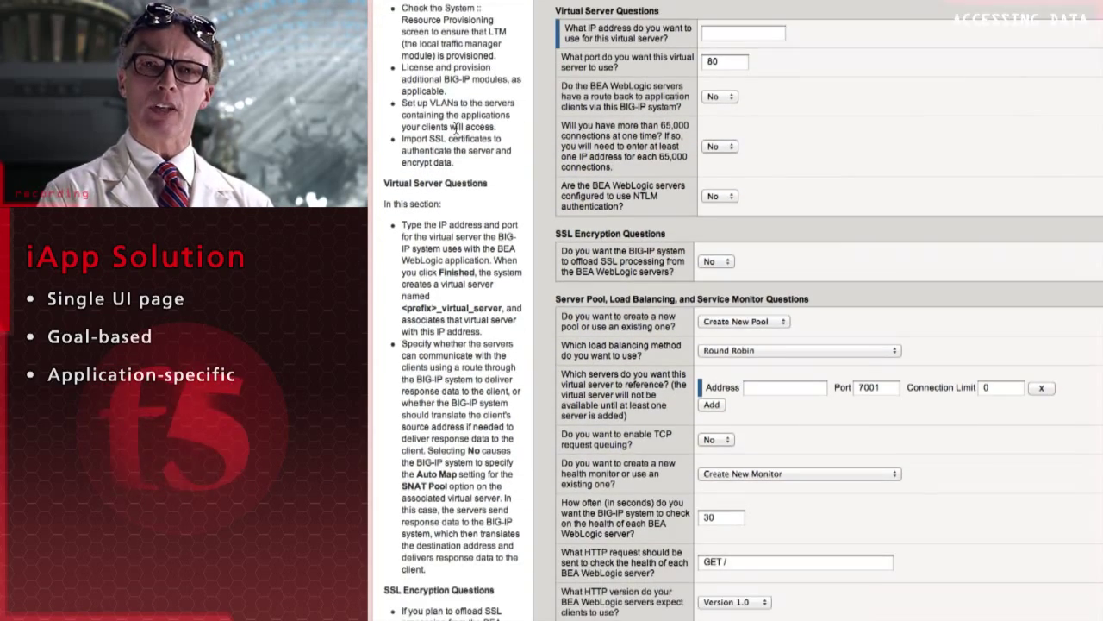
scroll(down, 3)
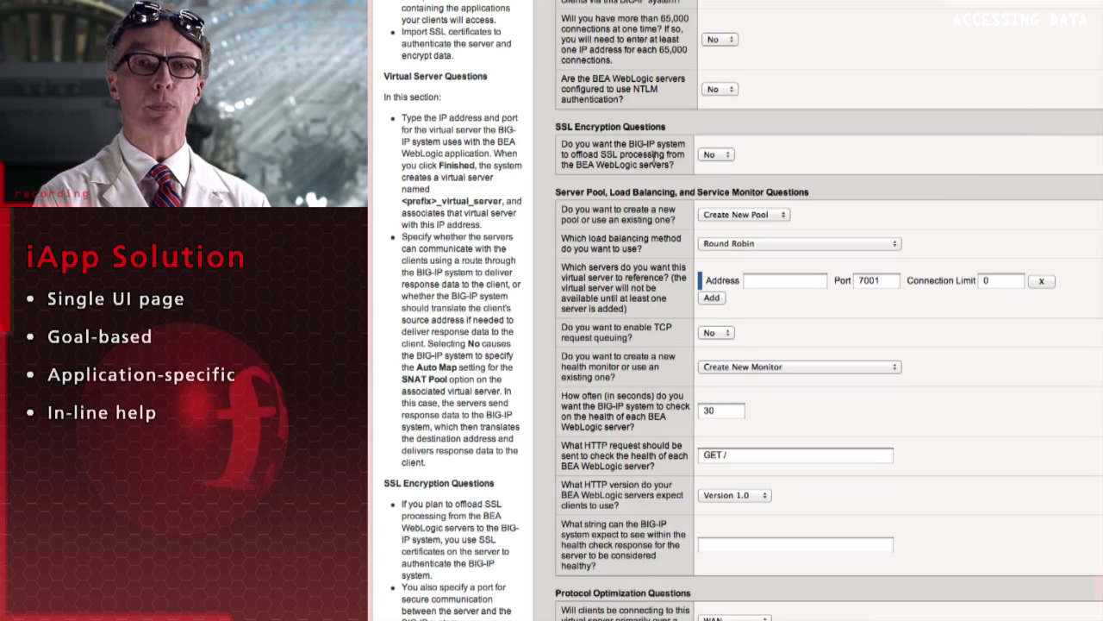
click(719, 89)
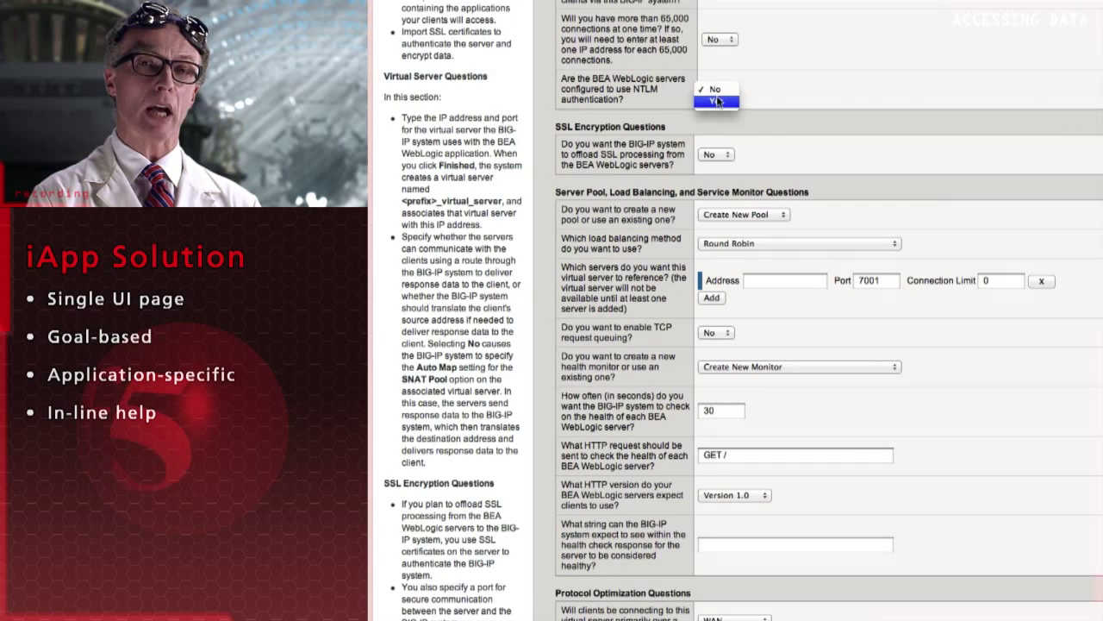
click(426, 108)
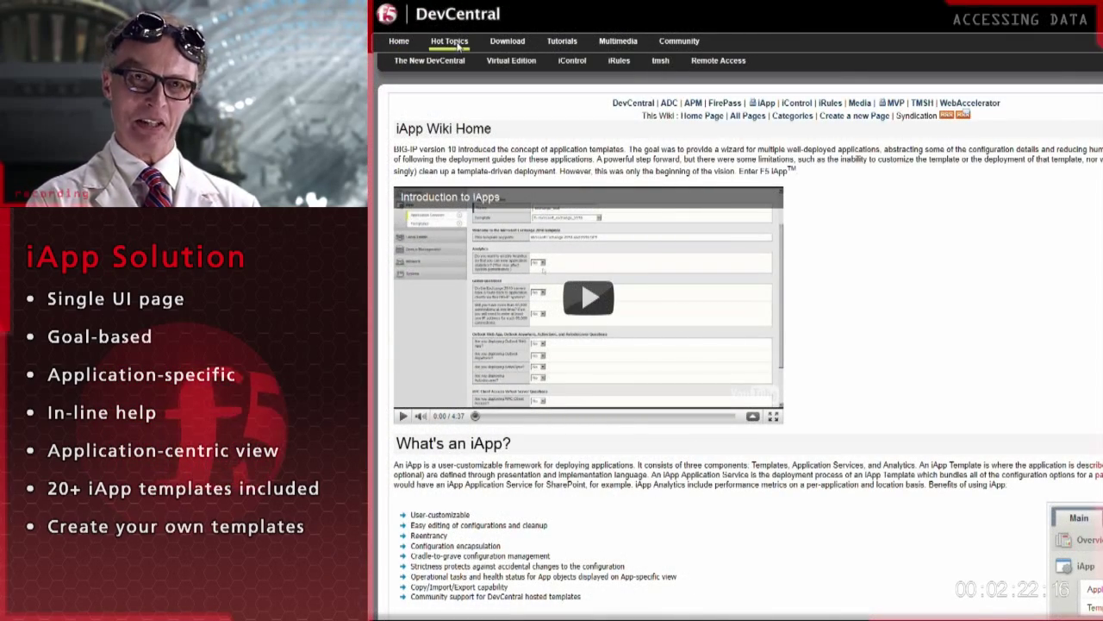
Step: Browse the Multimedia and Community menus, then scroll down the iApp Wiki page
click(618, 40)
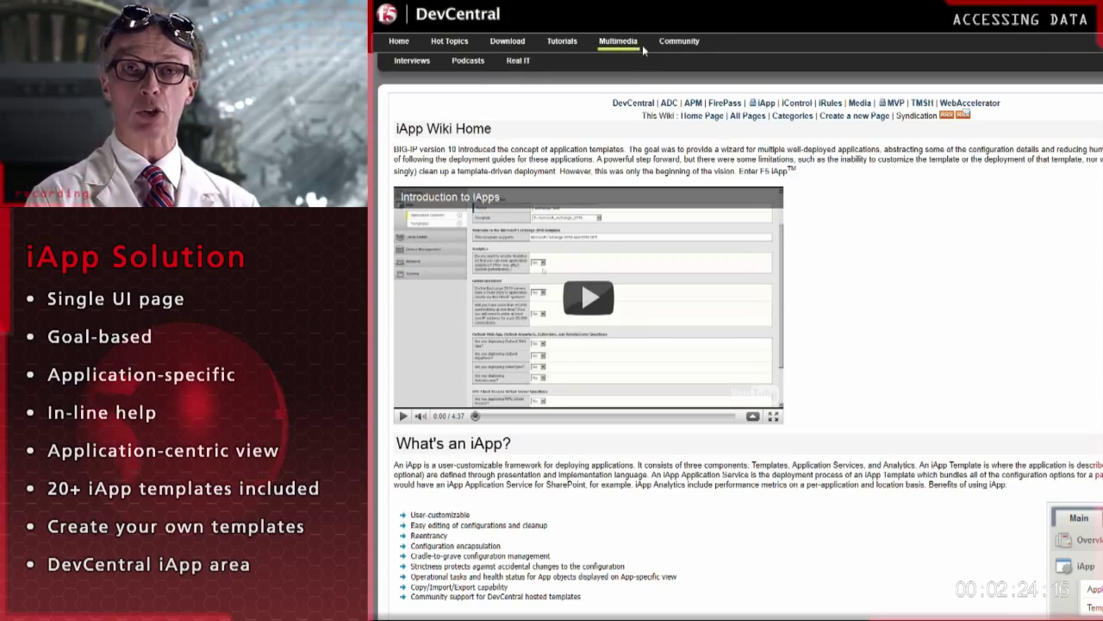
click(679, 41)
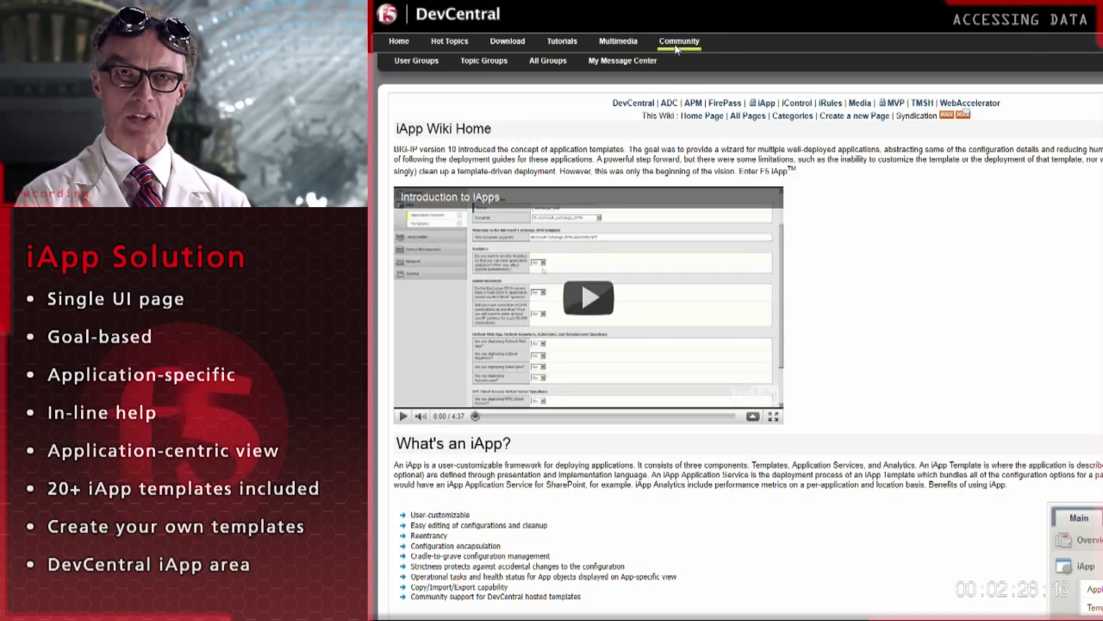
scroll(down, 3)
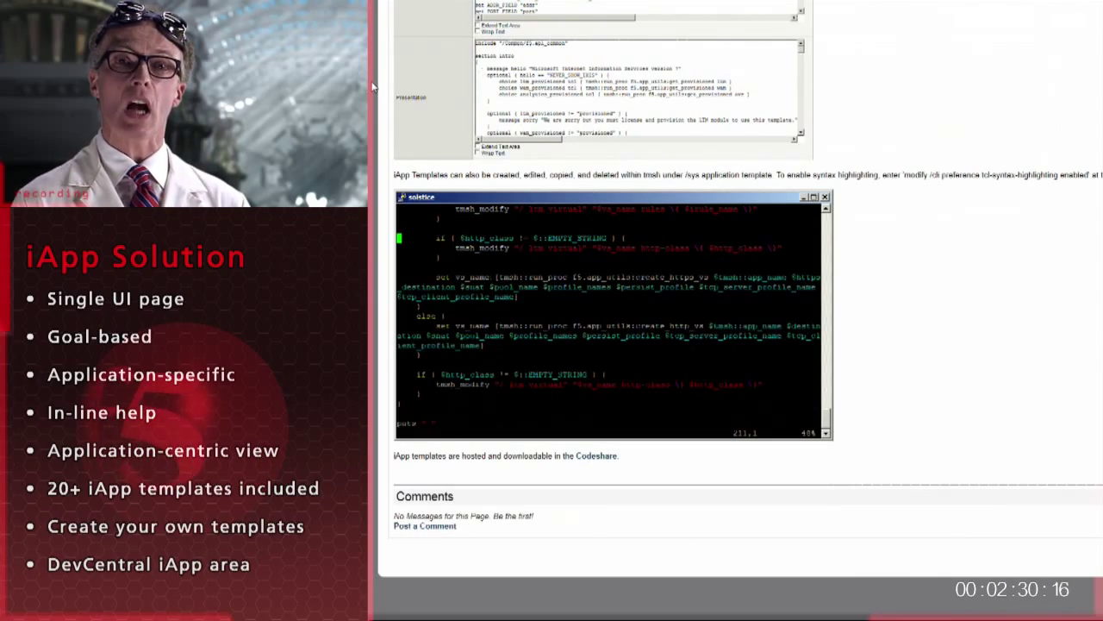